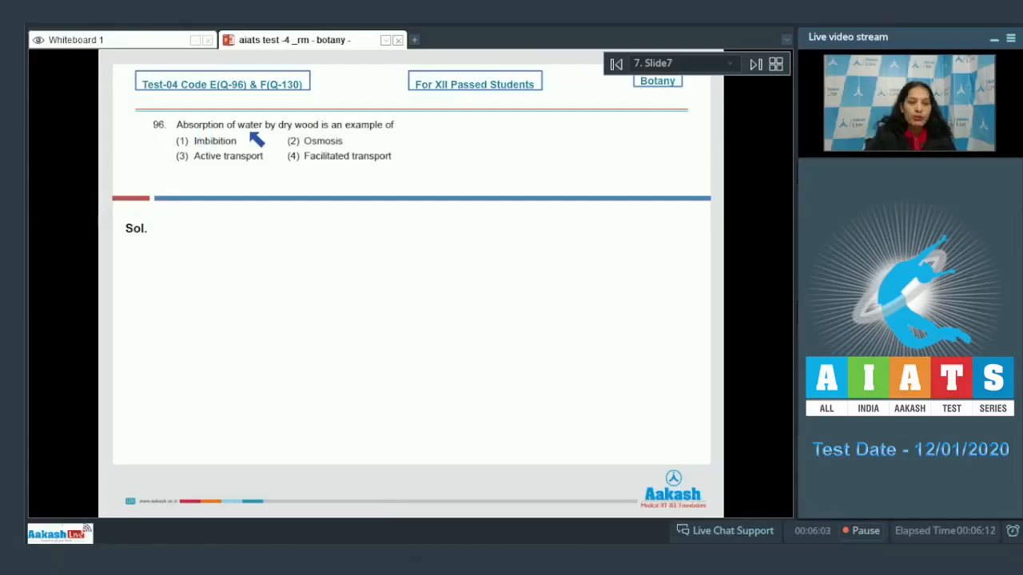
mouse_move(387, 131)
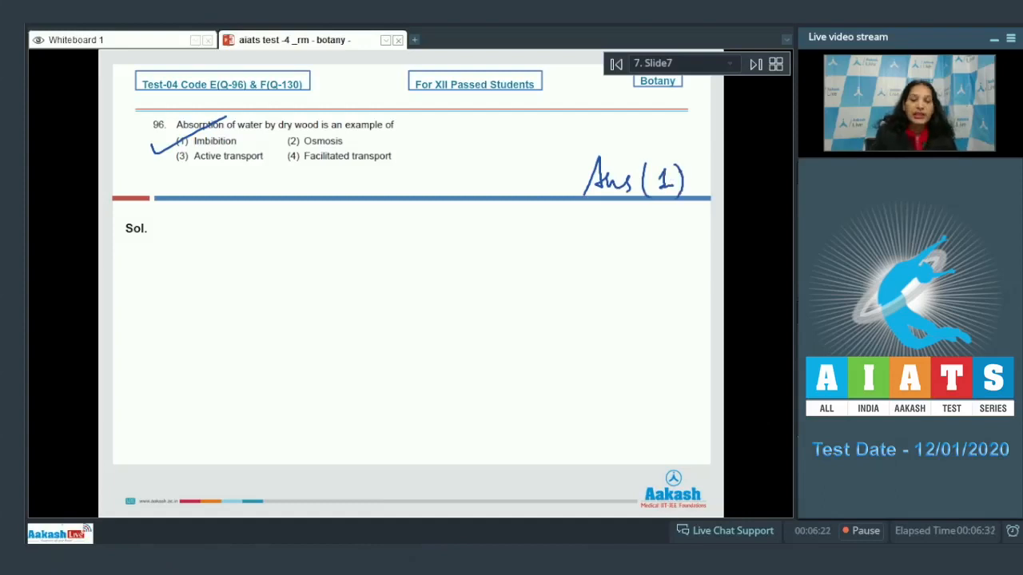
On question 97, underline 'vascular tissues', tick option (4) Translocation and write 'Ans (4)'.
left_click(752, 64)
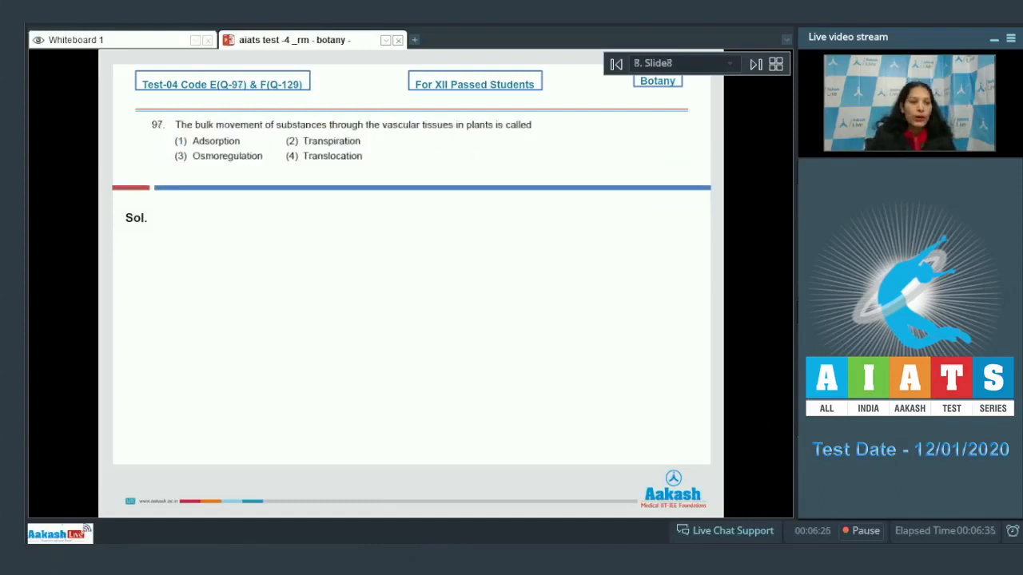
mouse_move(336, 142)
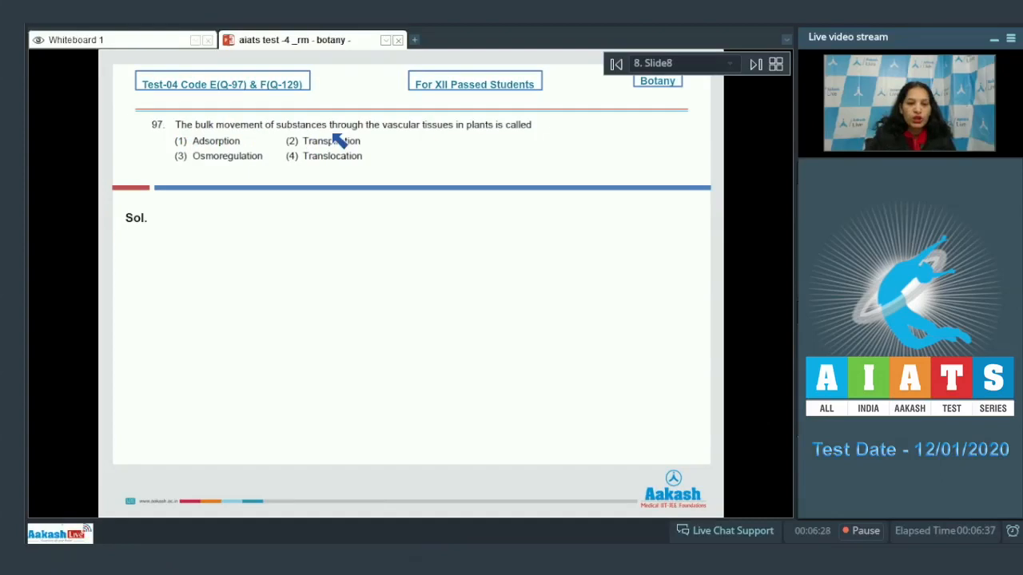
mouse_move(524, 140)
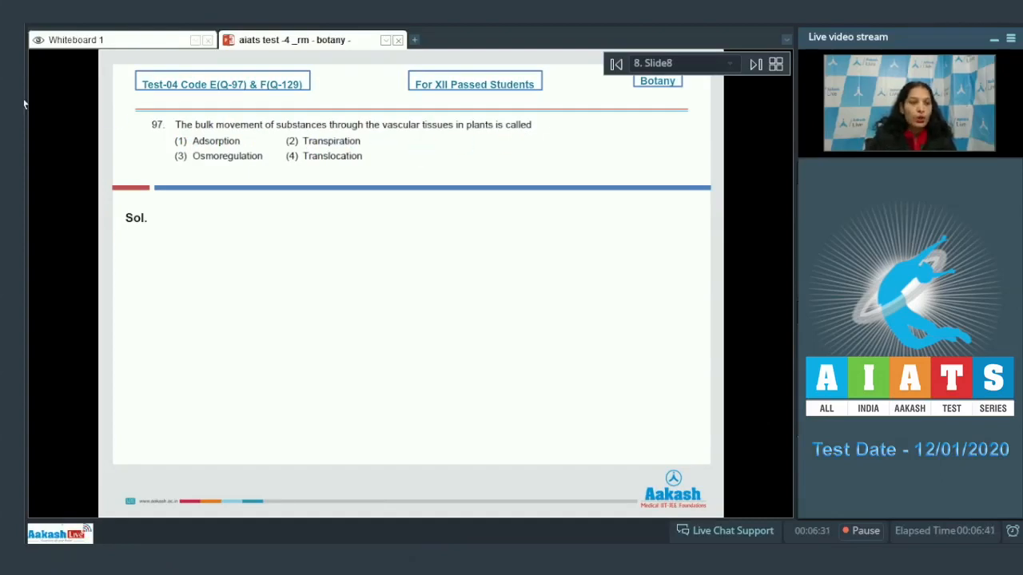
left_click(448, 233)
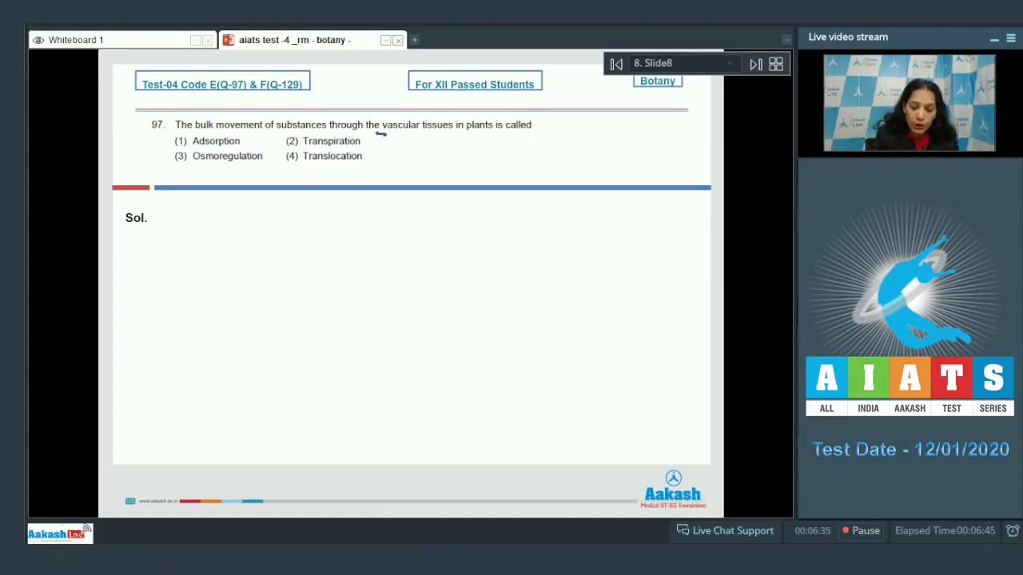
left_click_drag(381, 134, 454, 131)
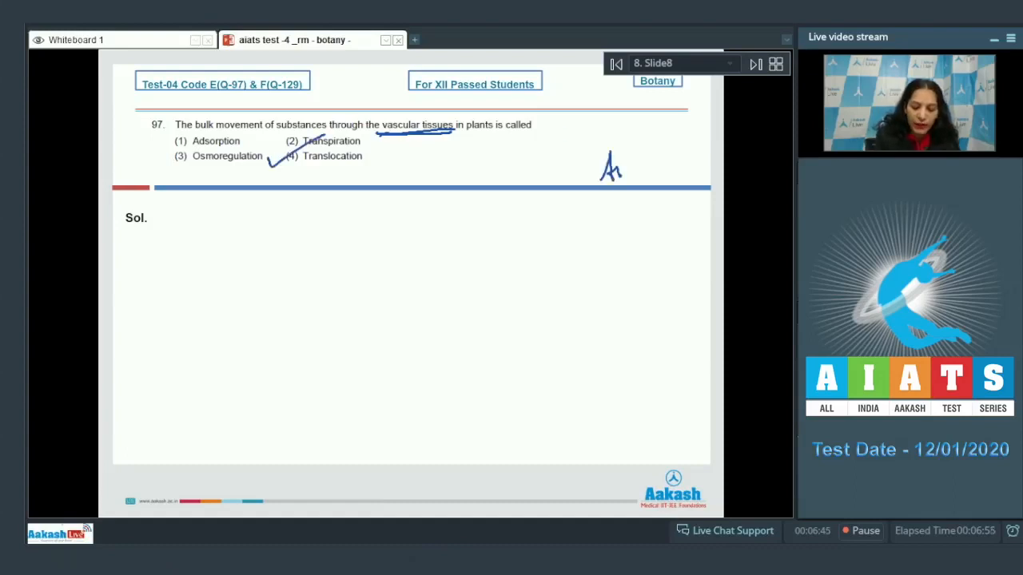
left_click_drag(608, 168, 688, 168)
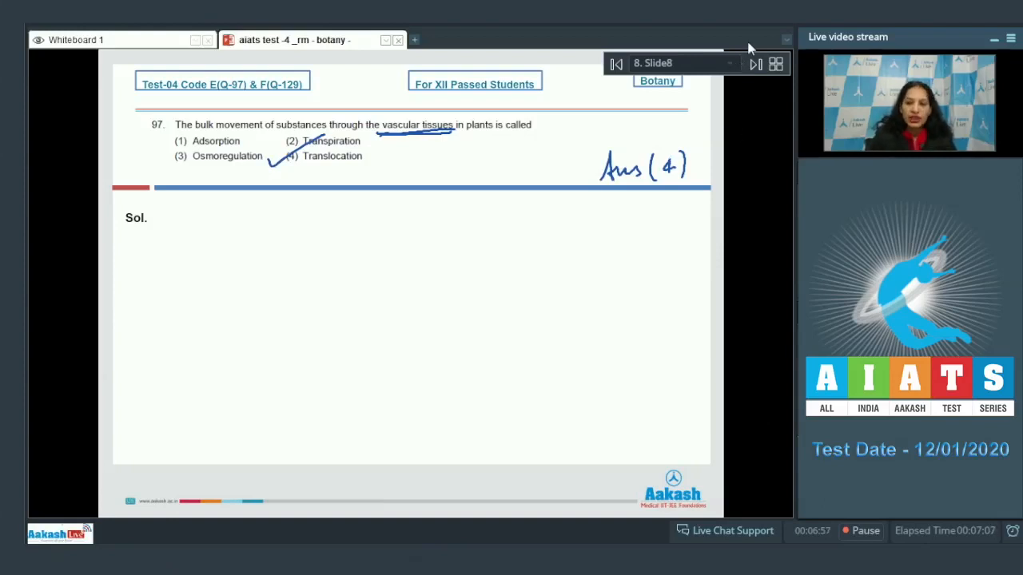
On question 98, tick options 1, 3 and 4, cross (2) Old leaves and write 'Ans (2)'.
left_click(755, 63)
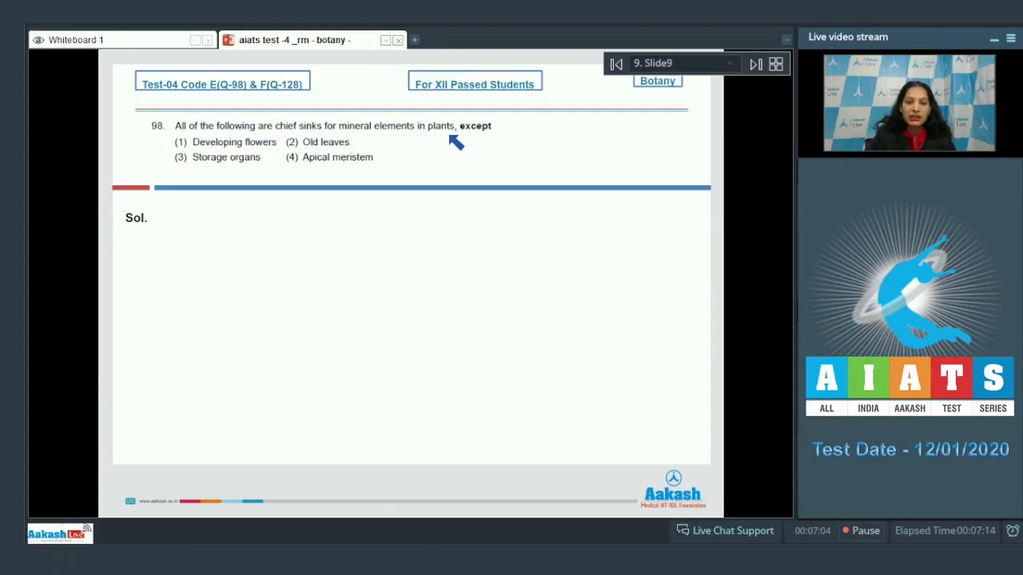
mouse_move(264, 153)
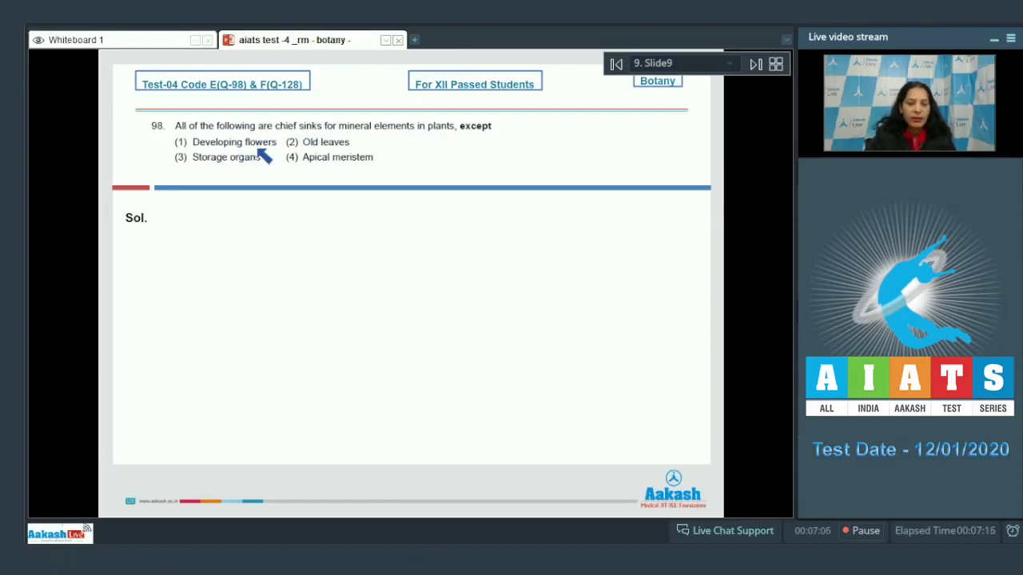
mouse_move(257, 178)
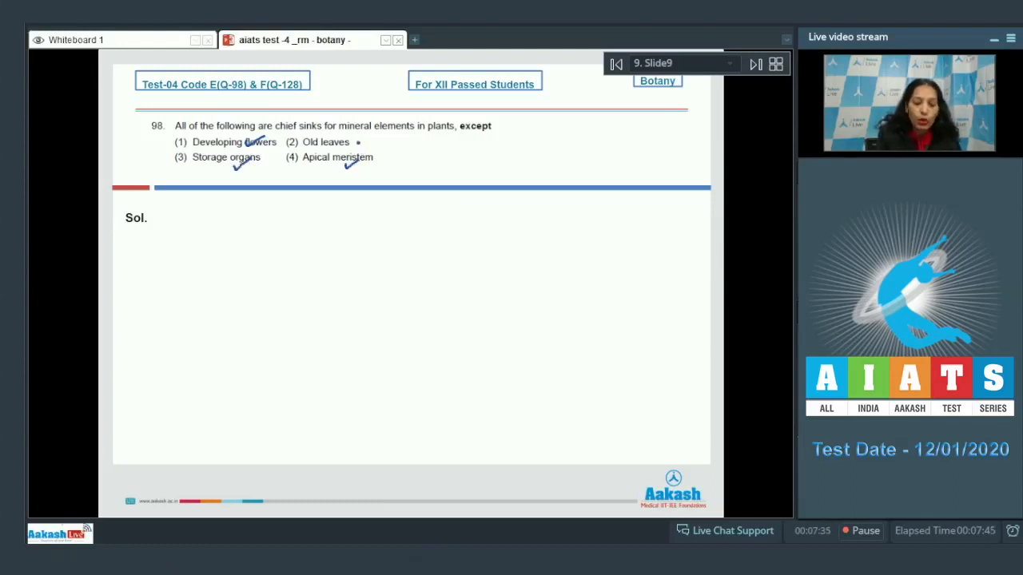
left_click_drag(264, 147, 364, 131)
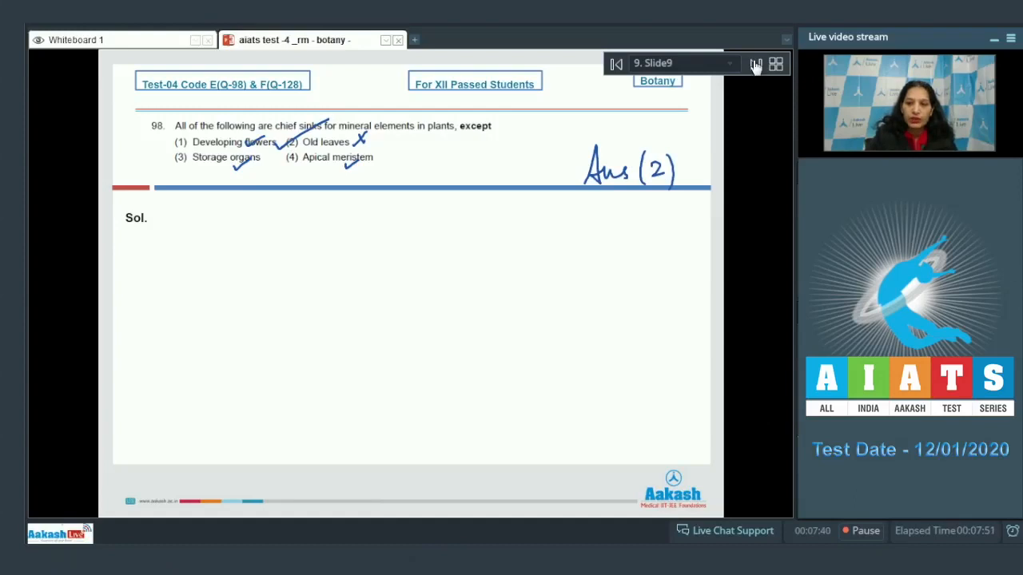
On question 99, tick options 1, 2 and 4, cross (3) High humidity and write 'Ans (3)'.
left_click(754, 64)
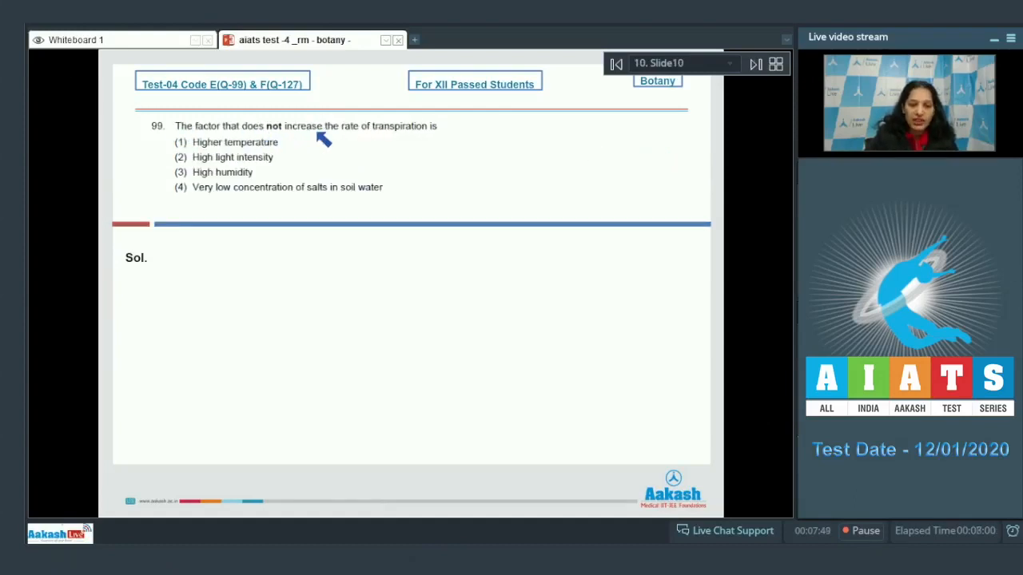
mouse_move(423, 144)
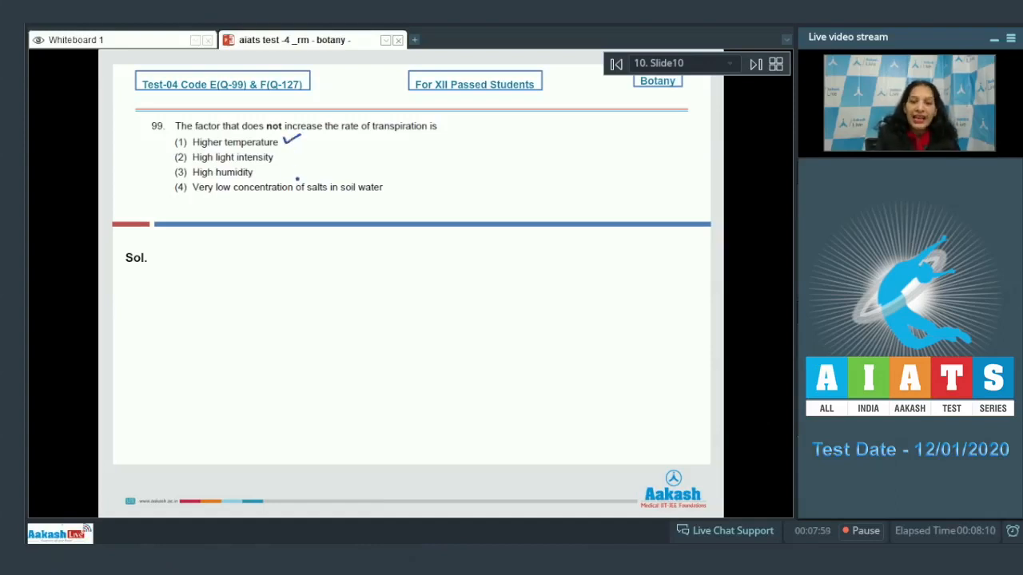
left_click_drag(284, 152, 301, 160)
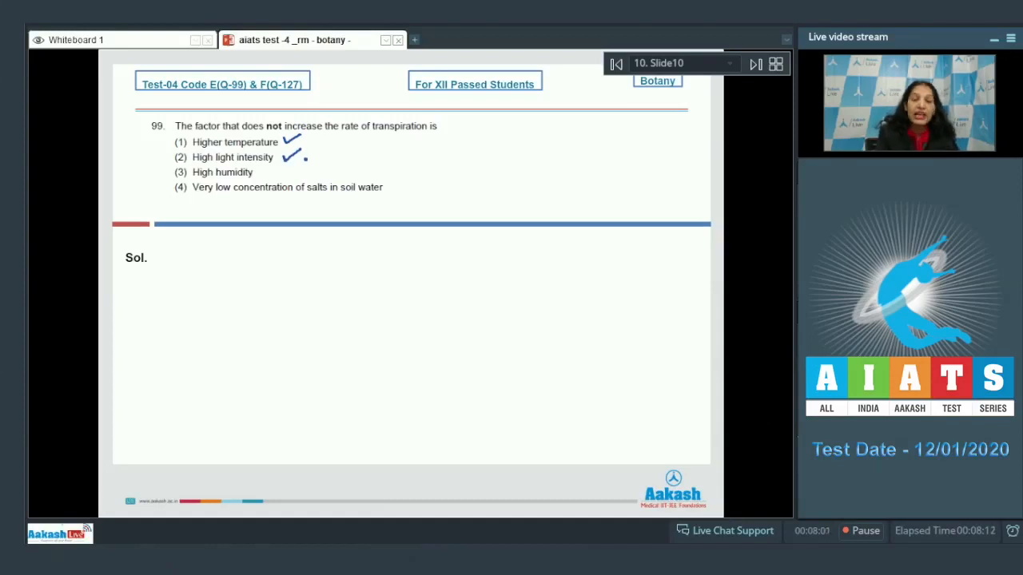
left_click(267, 173)
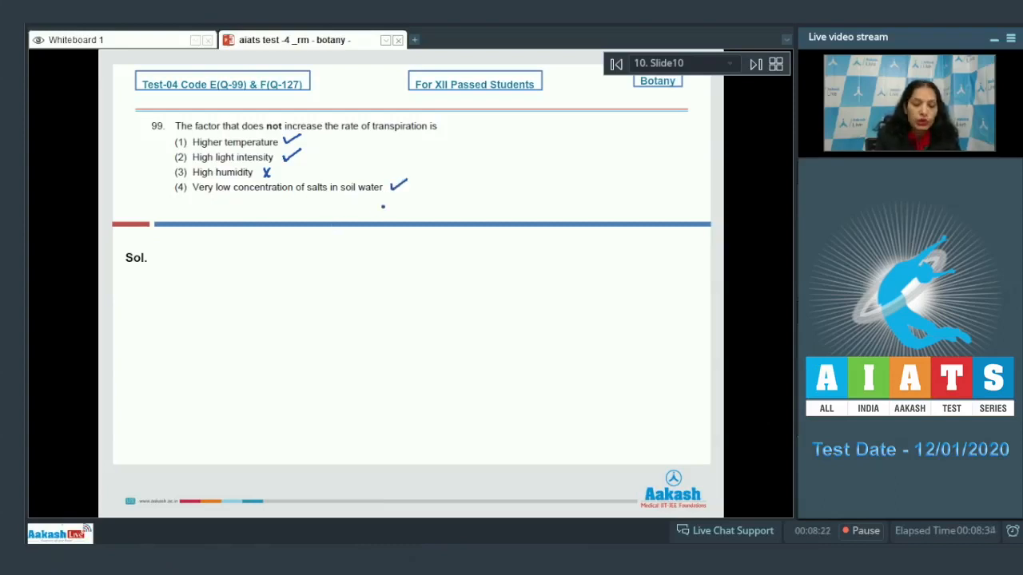
left_click_drag(152, 179, 173, 168)
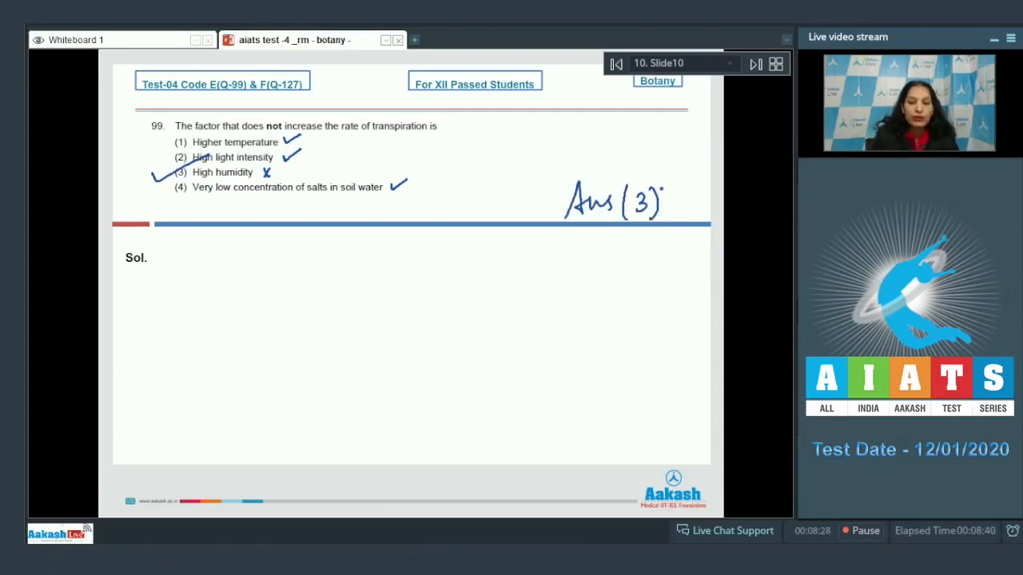
On question 100, cross options 1, 2 and 4 and tick (3) loosely packed cortical cells.
left_click(754, 64)
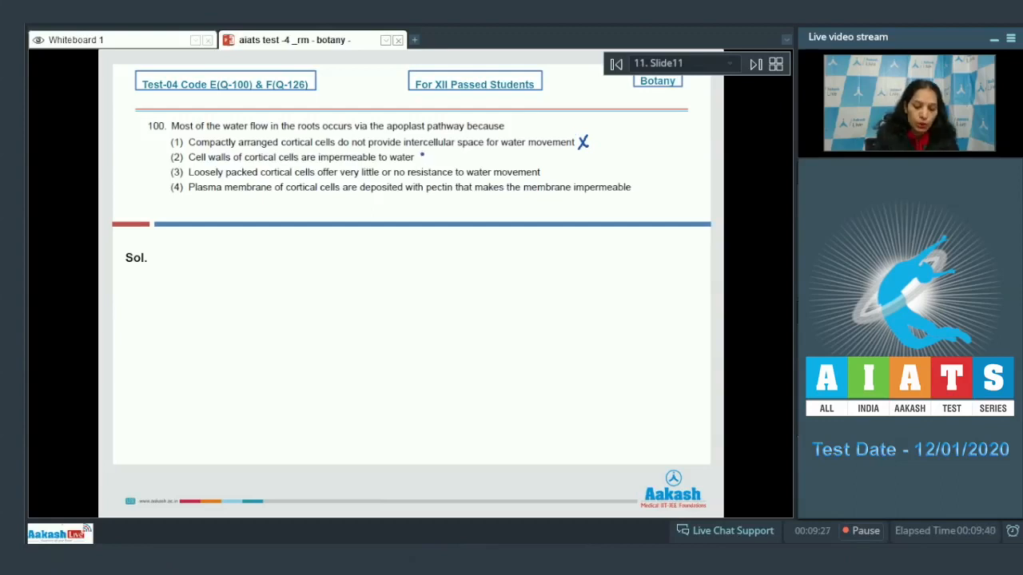
left_click(422, 156)
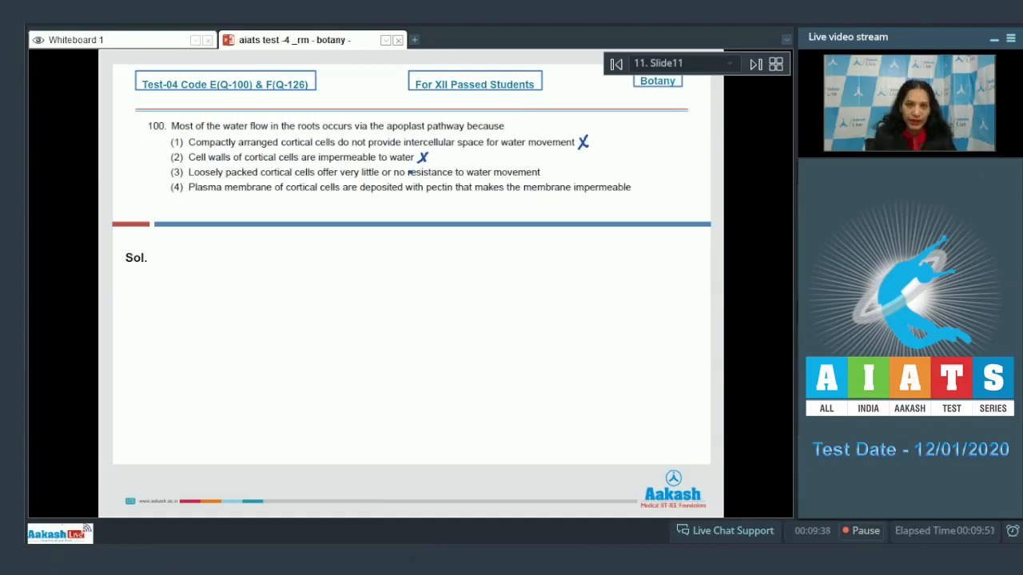
left_click_drag(546, 176, 568, 163)
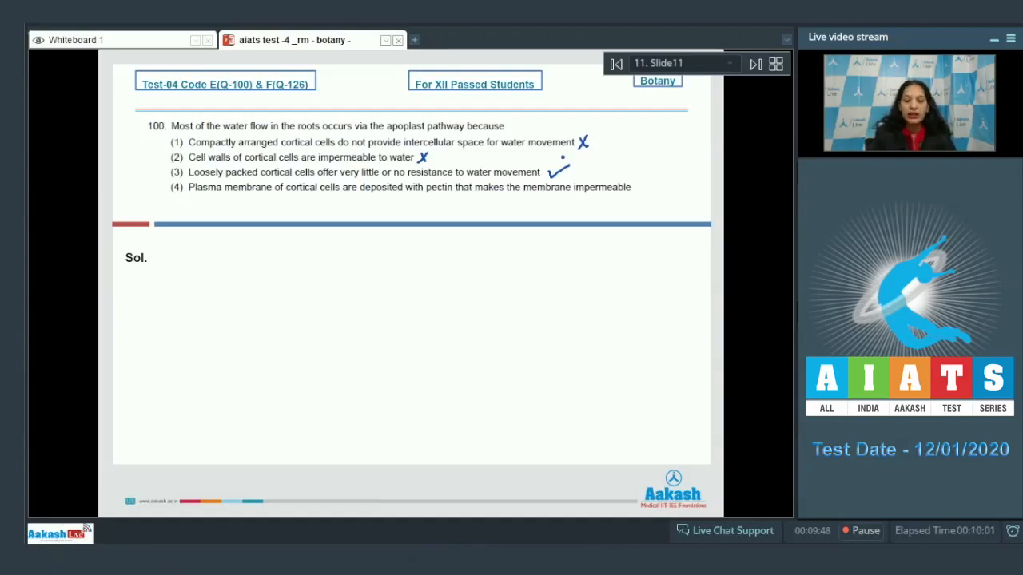
left_click(639, 189)
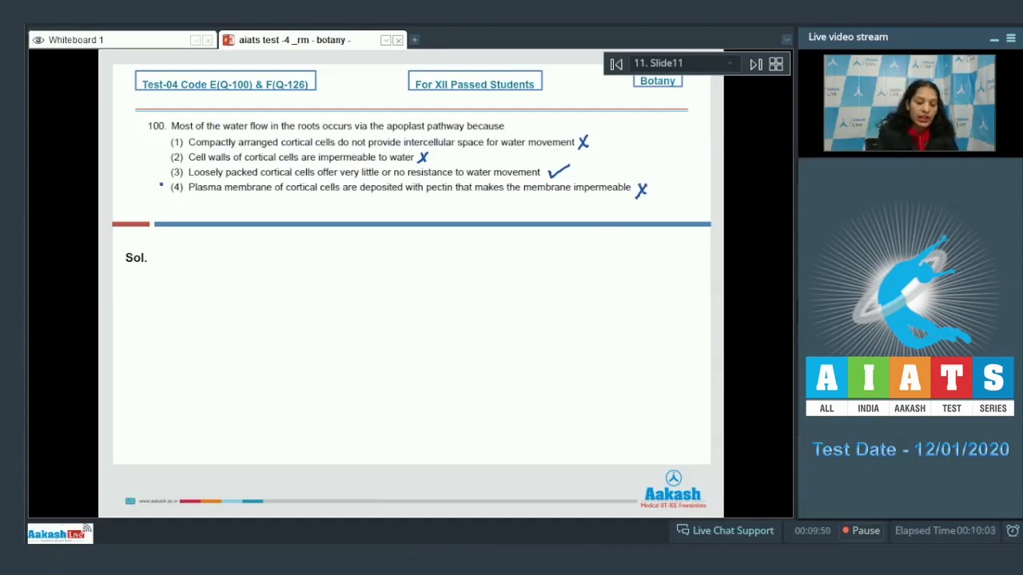